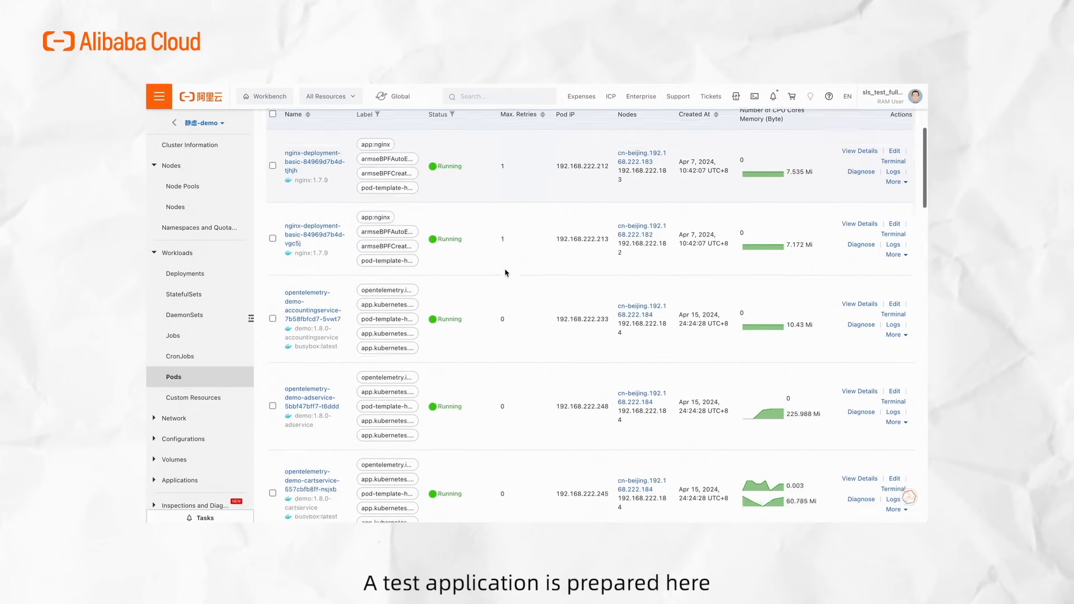
# Scroll through the cluster monitoring page and bring up node-level monitoring
pyautogui.scroll(-3)
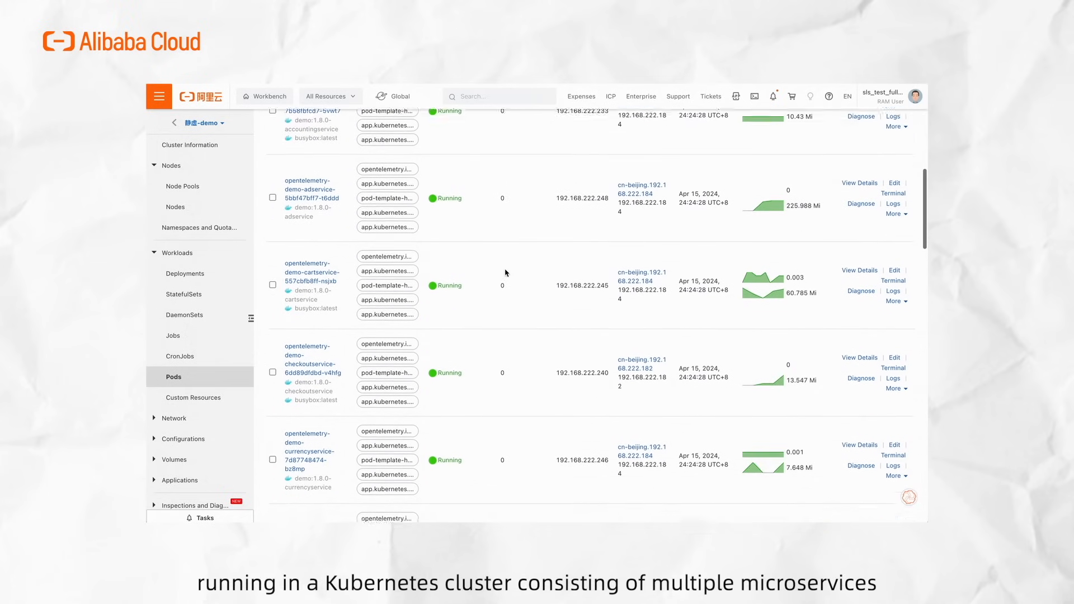
pyautogui.scroll(-3)
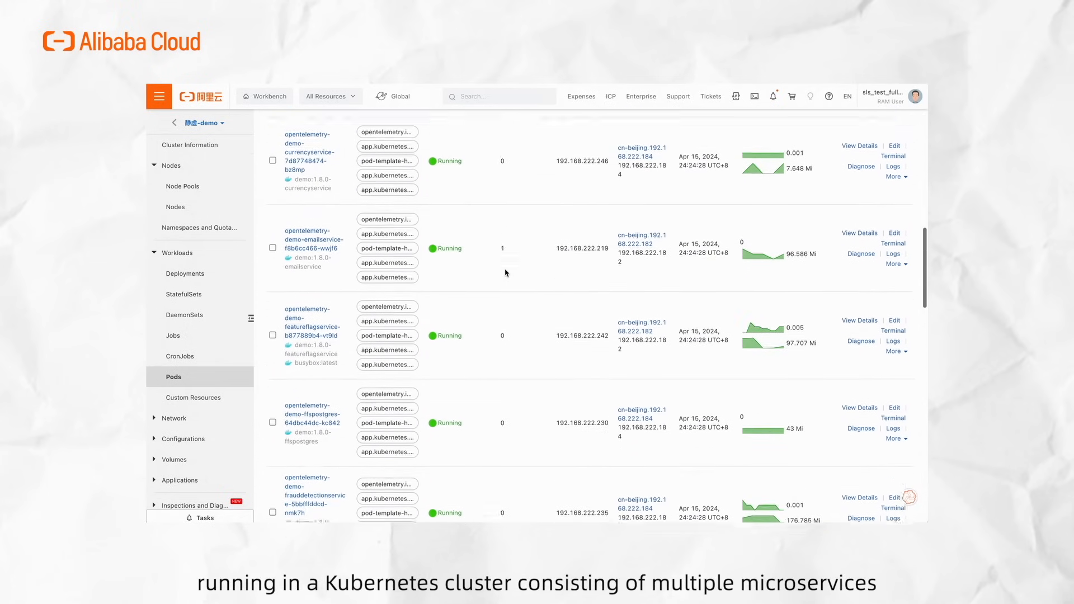
pyautogui.scroll(-3)
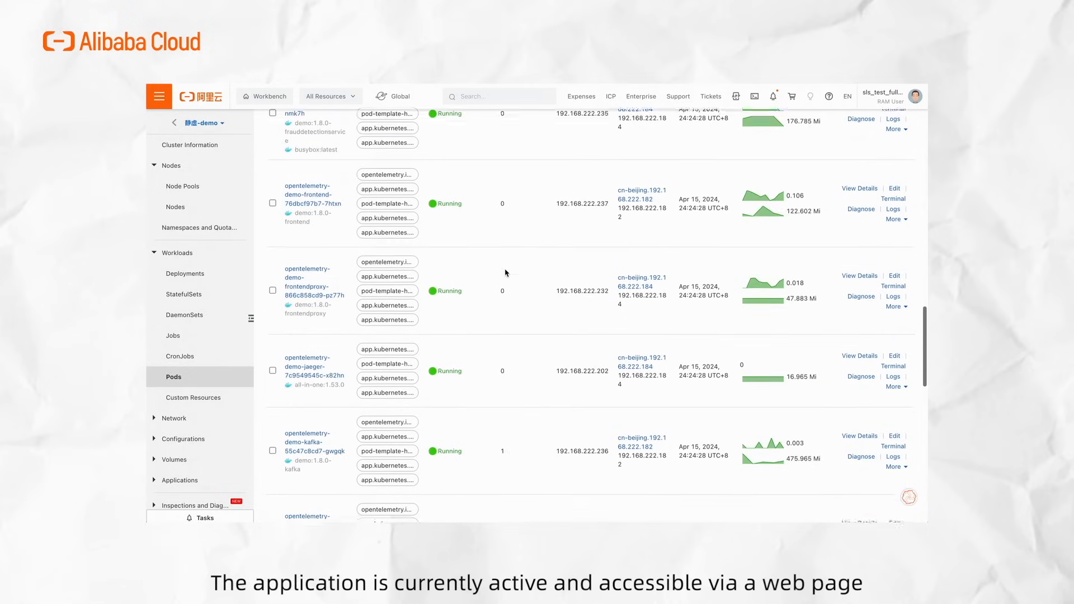
pyautogui.scroll(-3)
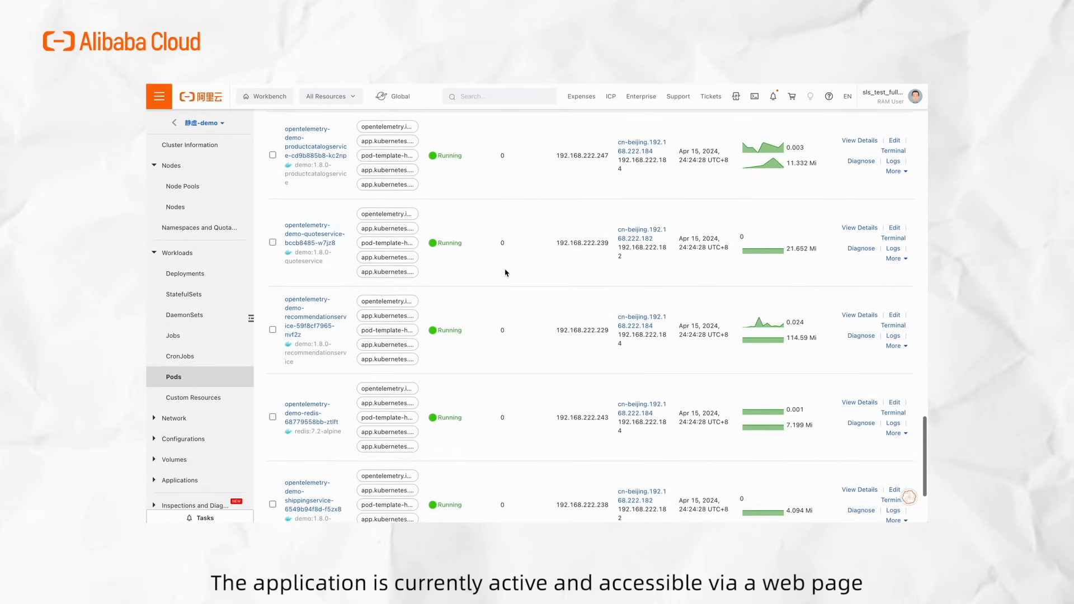
pyautogui.scroll(-3)
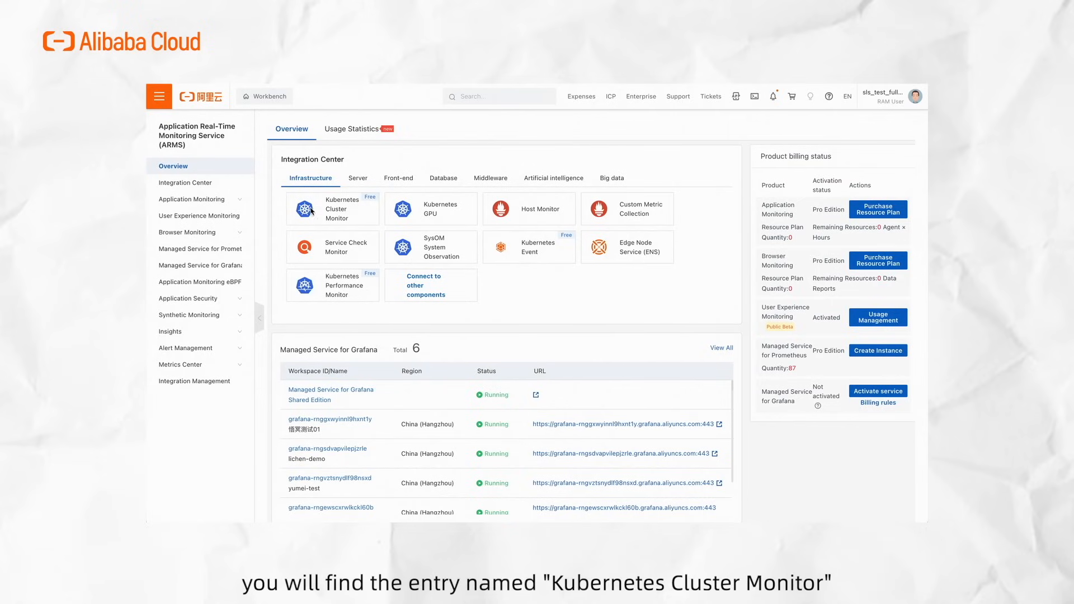
pyautogui.moveTo(352, 213)
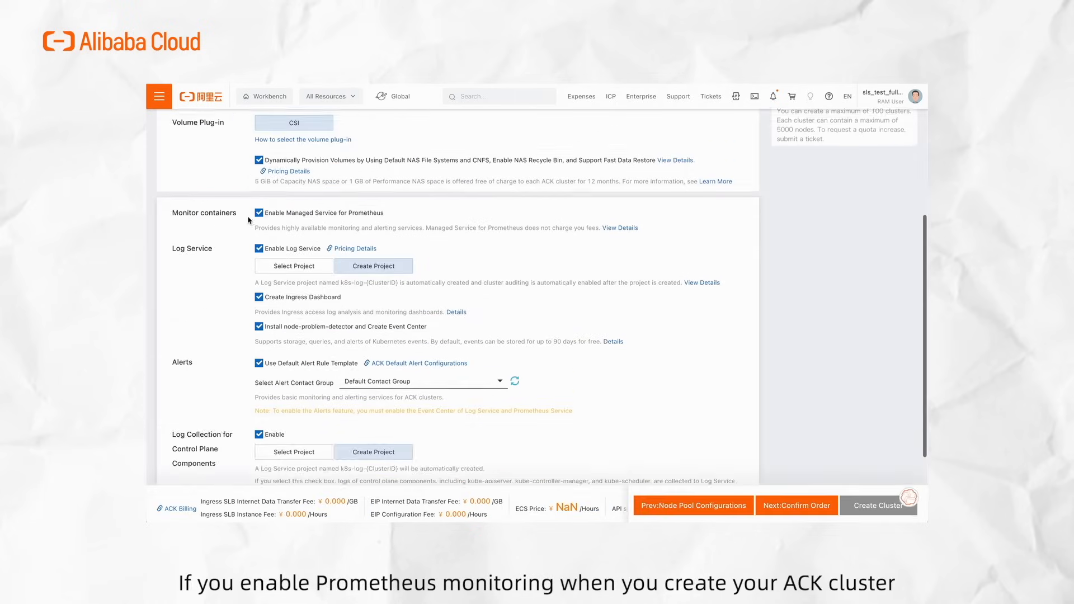
pyautogui.scroll(3)
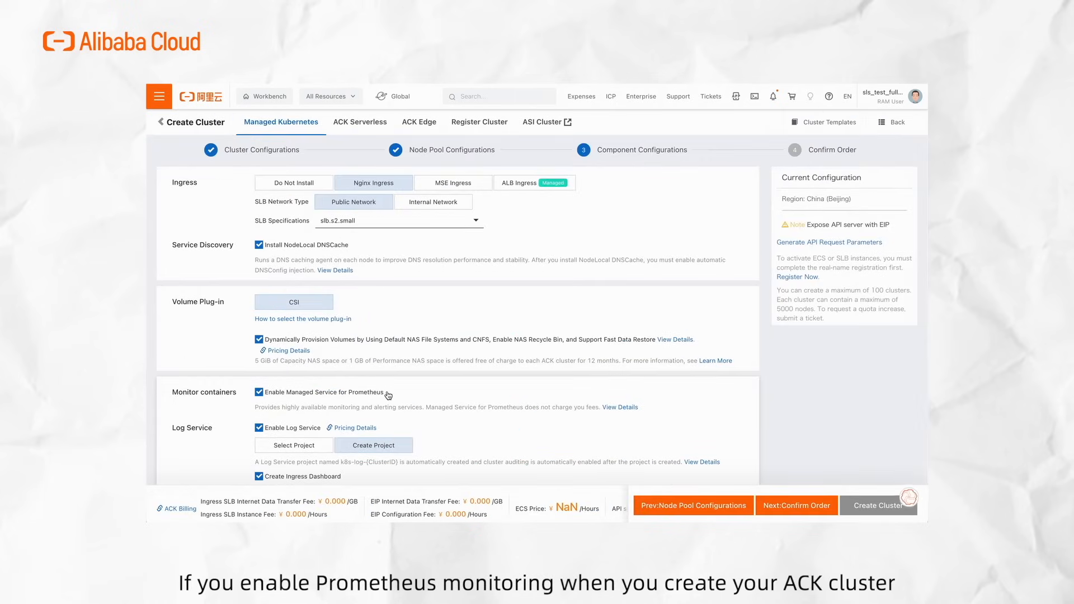
pyautogui.scroll(-3)
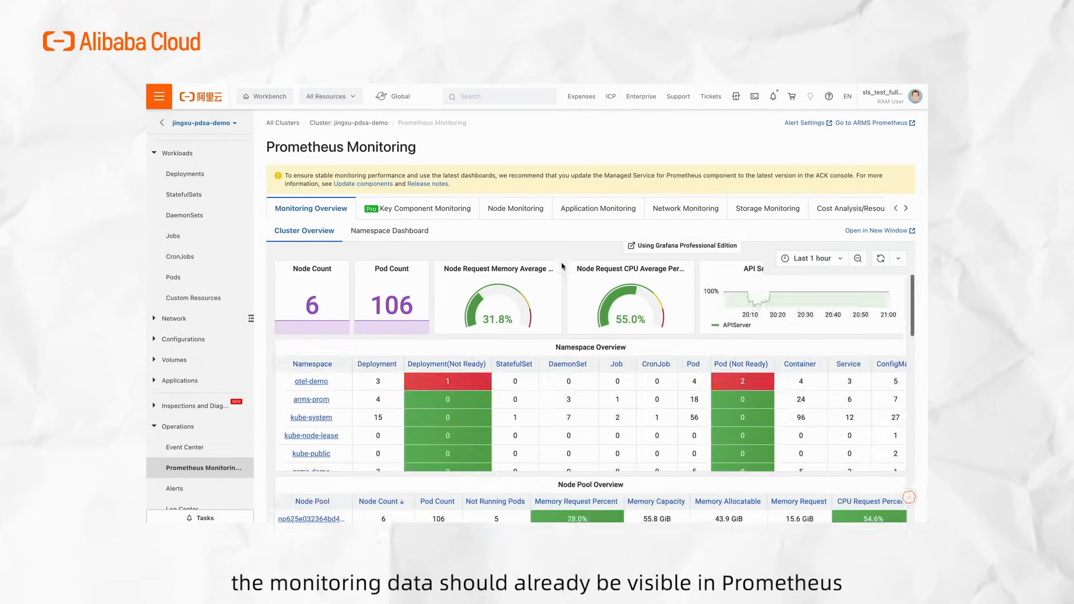
pyautogui.click(513, 208)
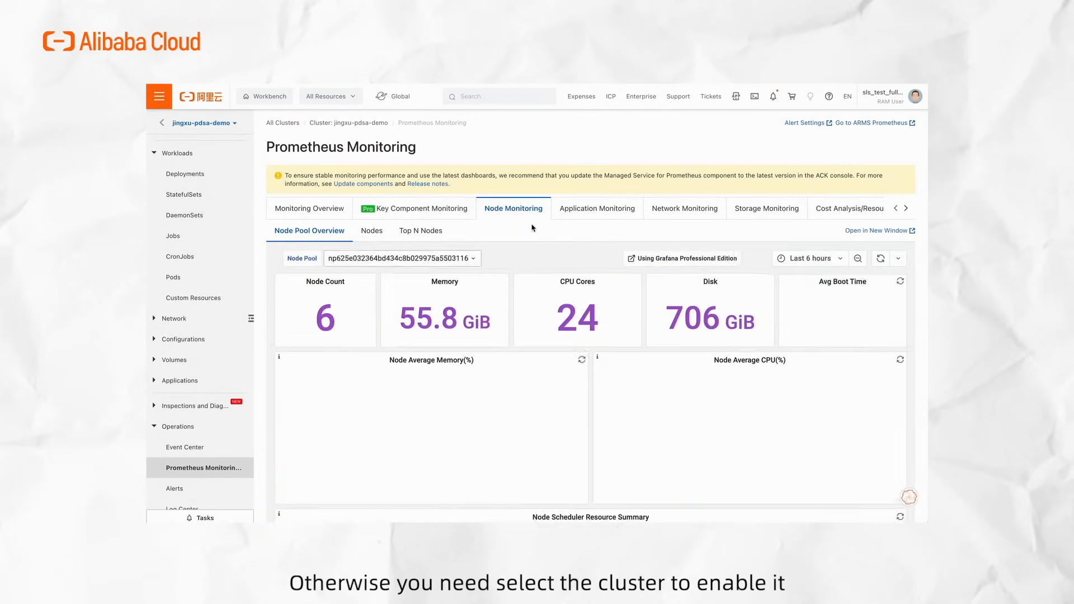
pyautogui.click(766, 208)
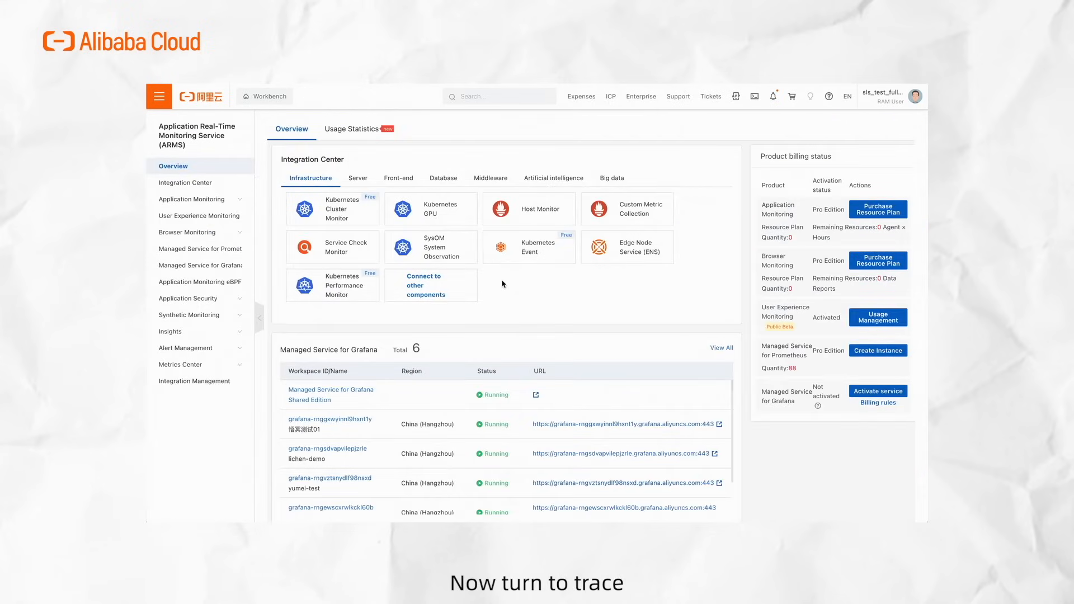
pyautogui.moveTo(185, 182)
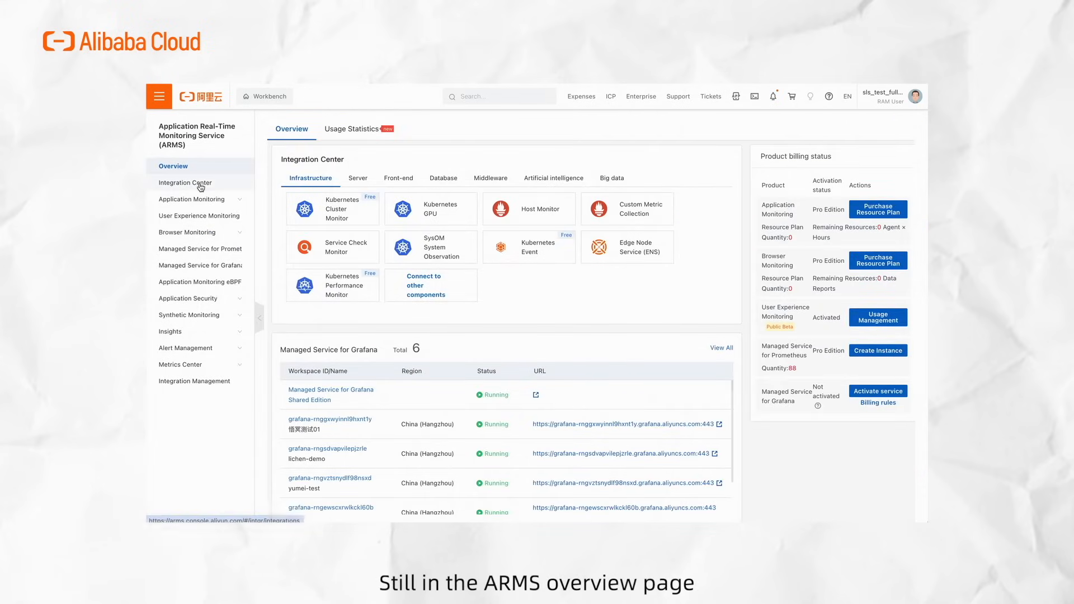
# Choose the OpenTelemetry integration, pick its region, and find the opentelemetry-demo-otelcol ConfigMap
pyautogui.click(183, 182)
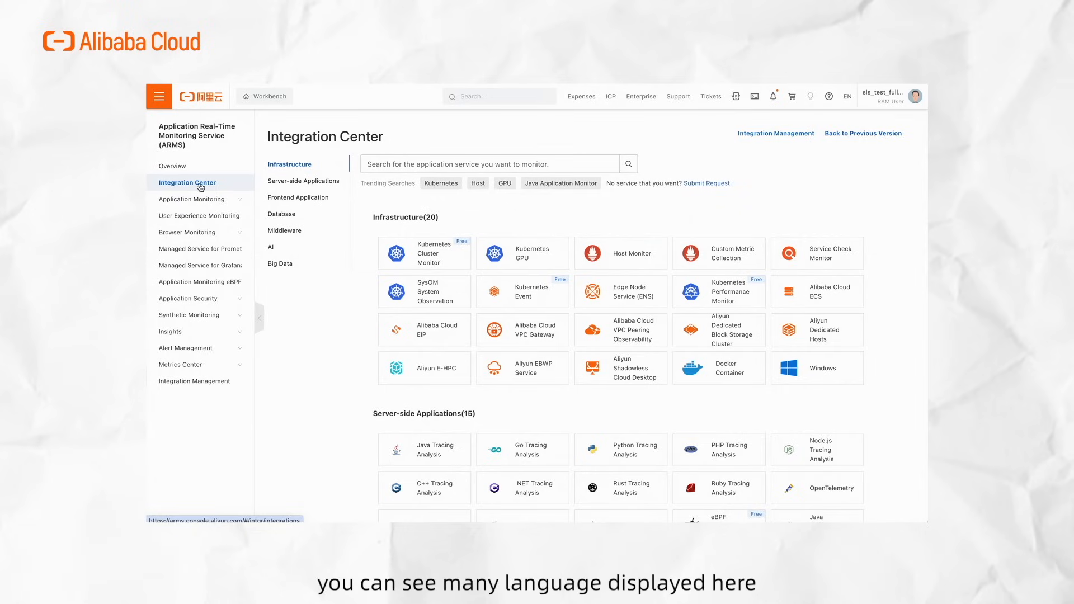
pyautogui.scroll(-3)
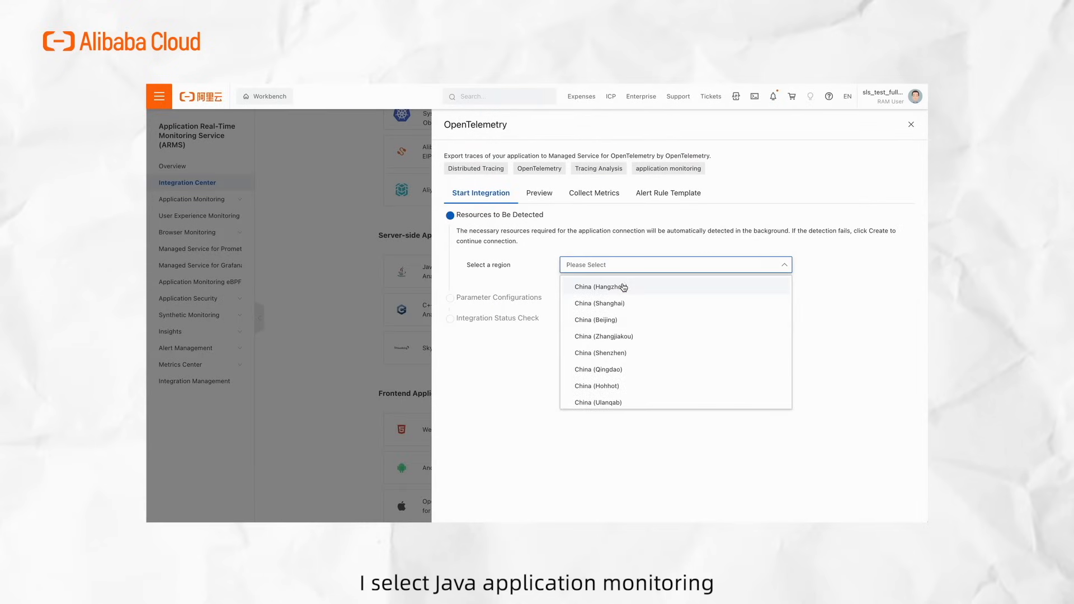
pyautogui.click(595, 320)
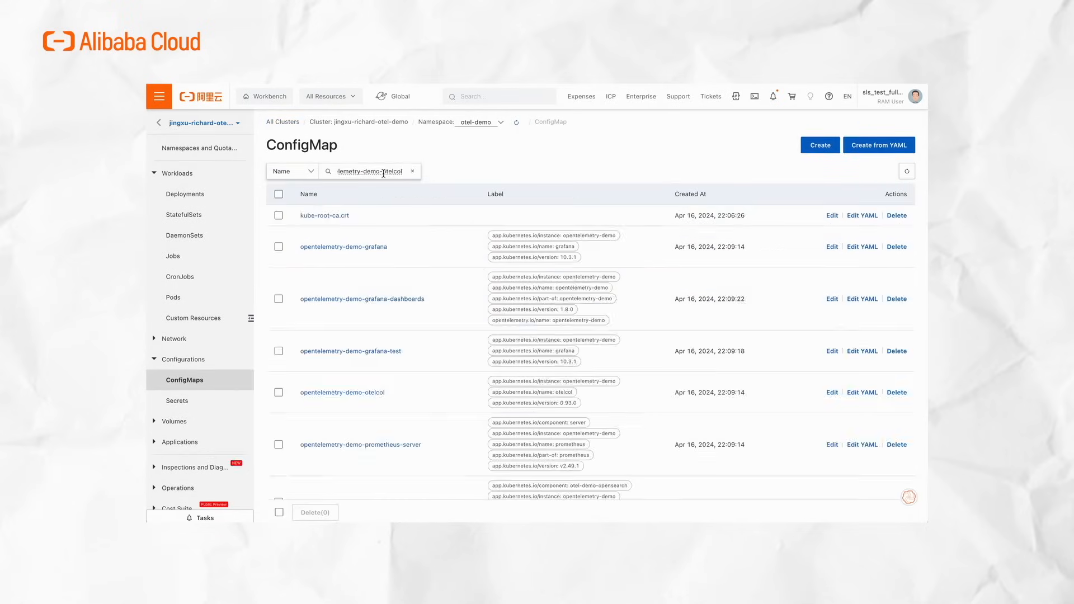
pyautogui.click(862, 393)
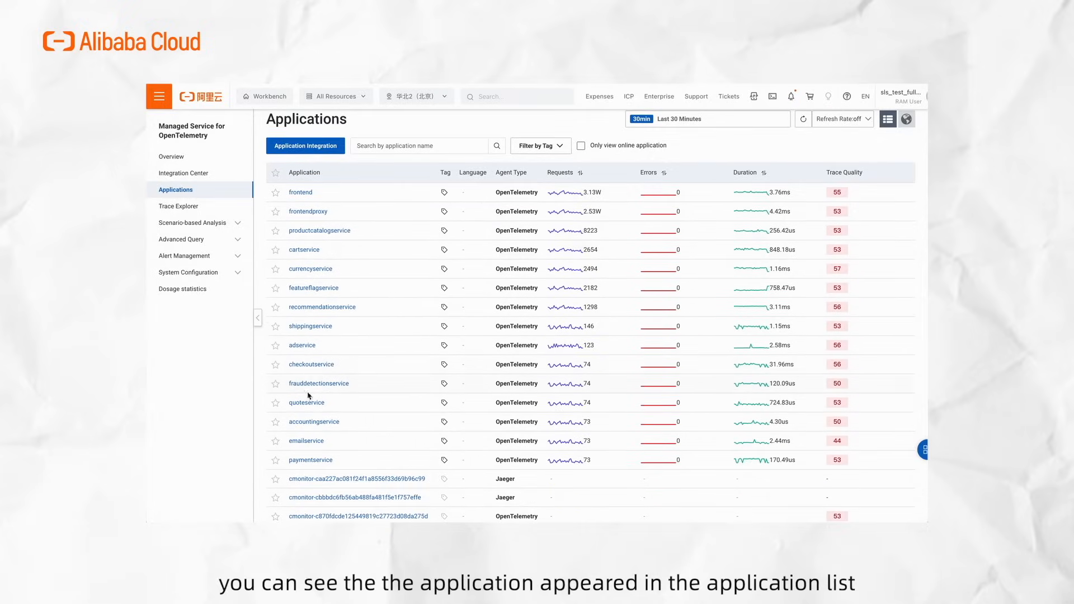
# List the frontend's traces under Provided Services and Trace Explorer, then open one trace's details
pyautogui.click(301, 346)
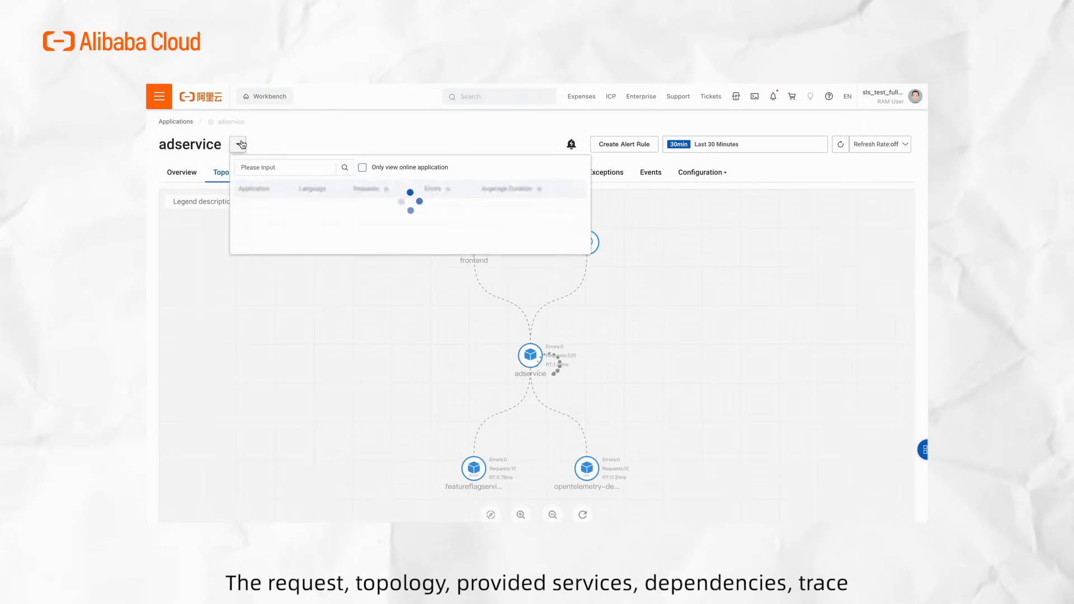
pyautogui.click(288, 172)
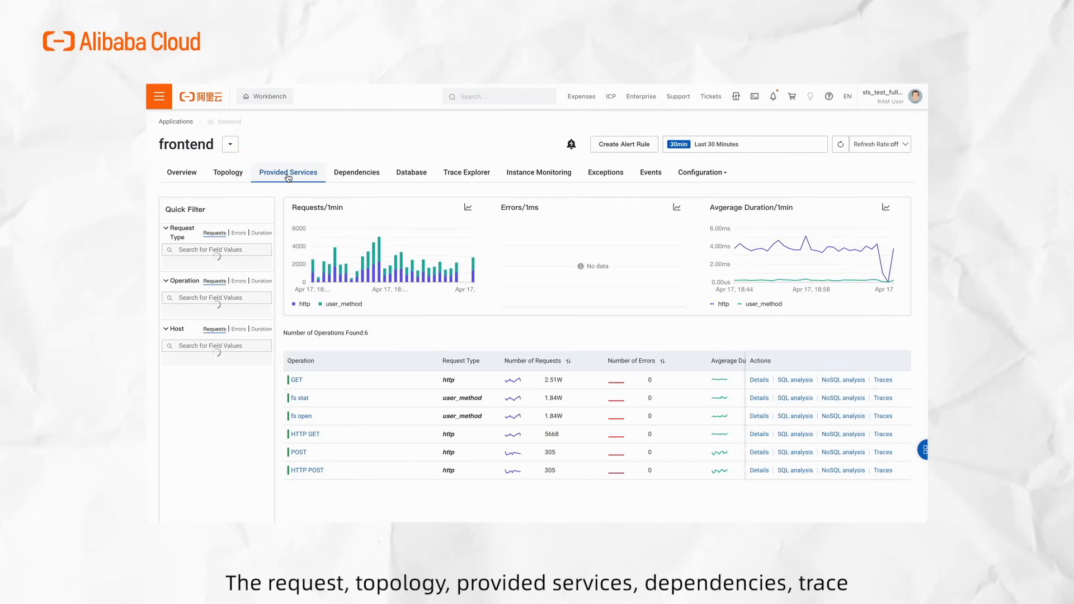
pyautogui.click(356, 172)
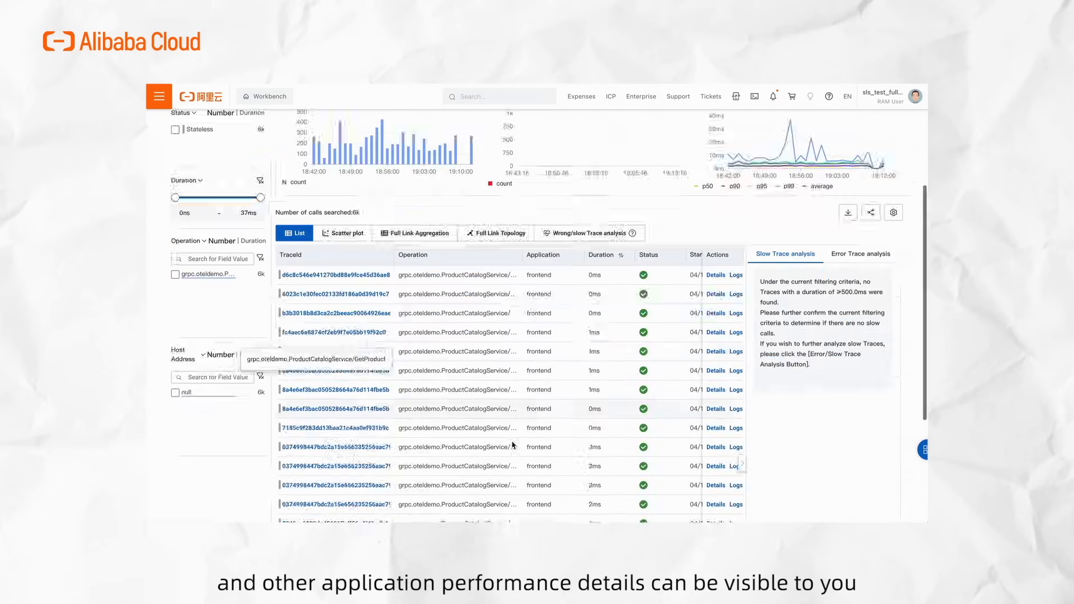
pyautogui.click(715, 274)
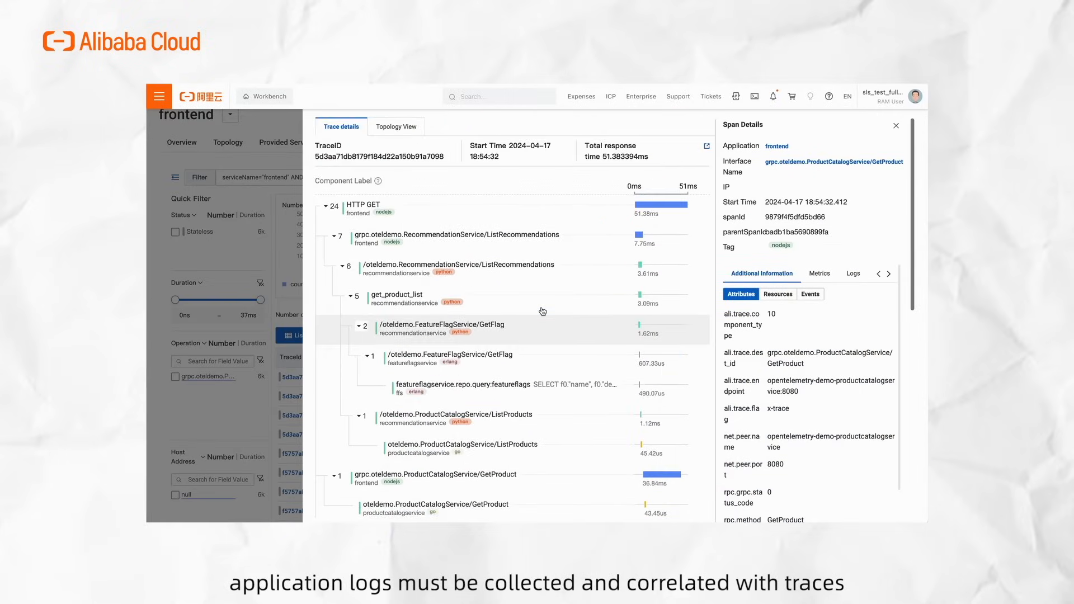
# Scroll the trace's span tree and inspect the productcatalogservice GetProduct span
pyautogui.scroll(-3)
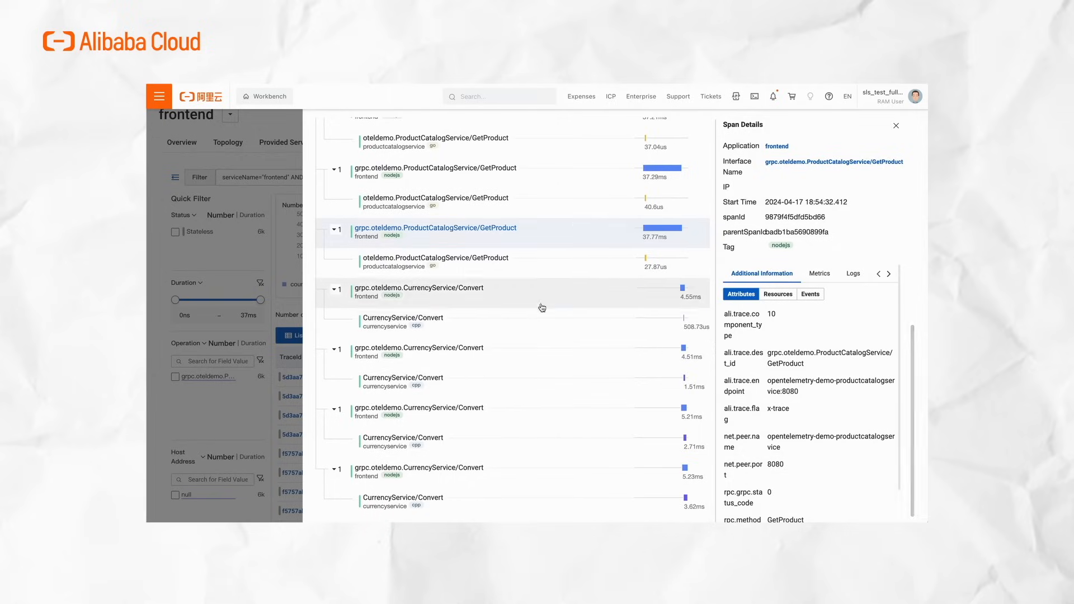
pyautogui.click(435, 262)
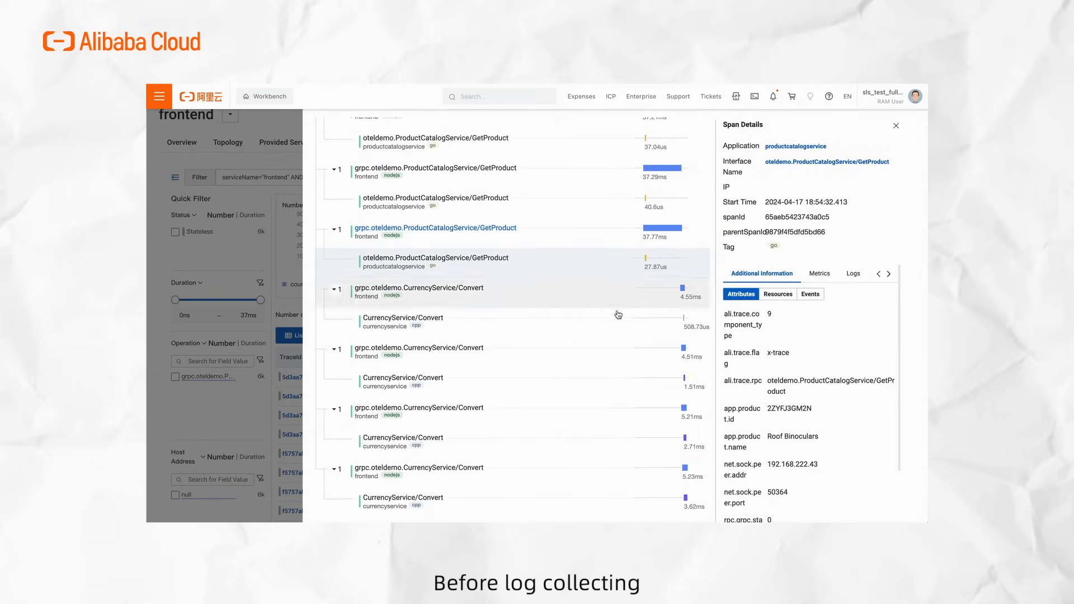
pyautogui.click(897, 125)
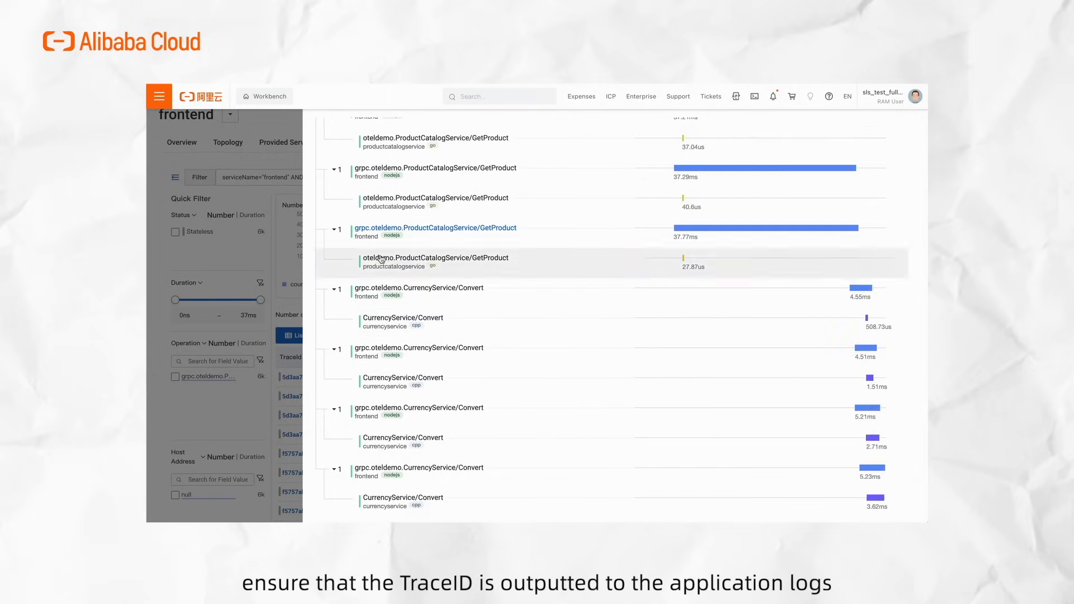
# Review the frontend's Instance Monitoring page and its alert Events tab
pyautogui.click(538, 152)
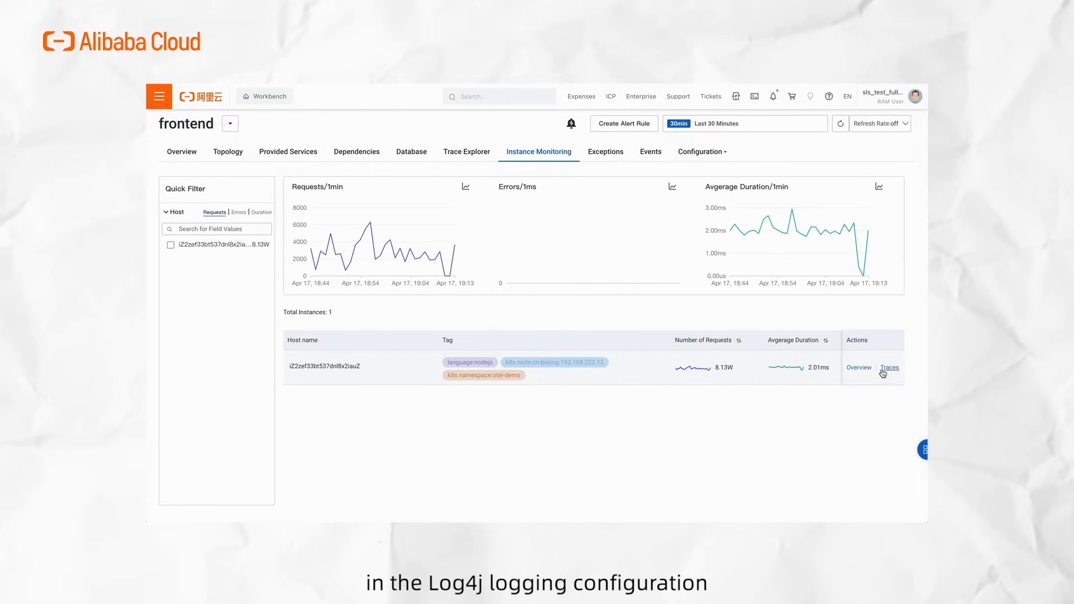
pyautogui.click(858, 368)
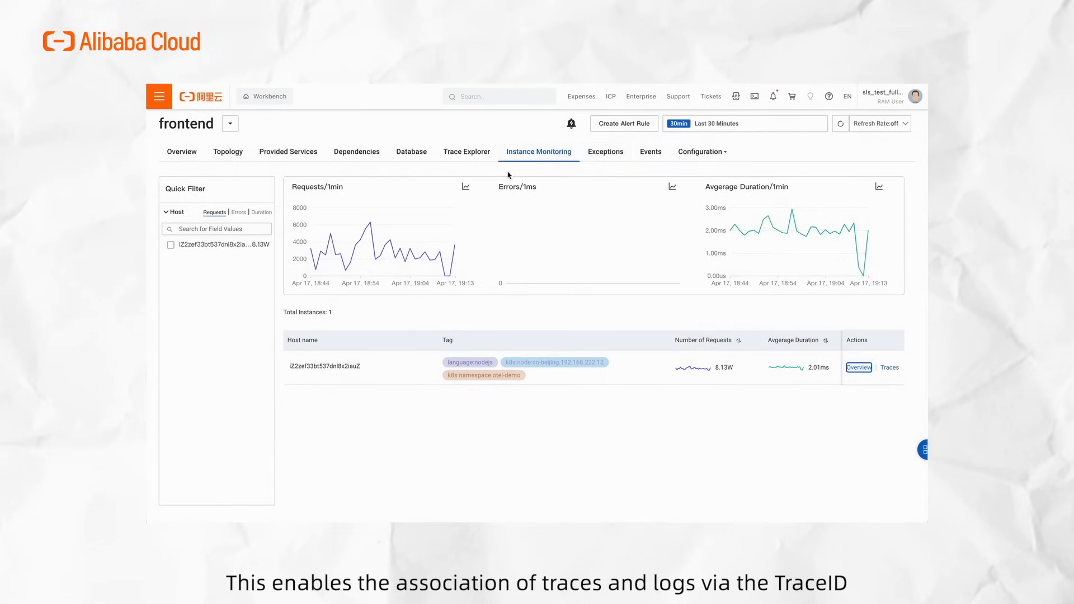
pyautogui.click(651, 152)
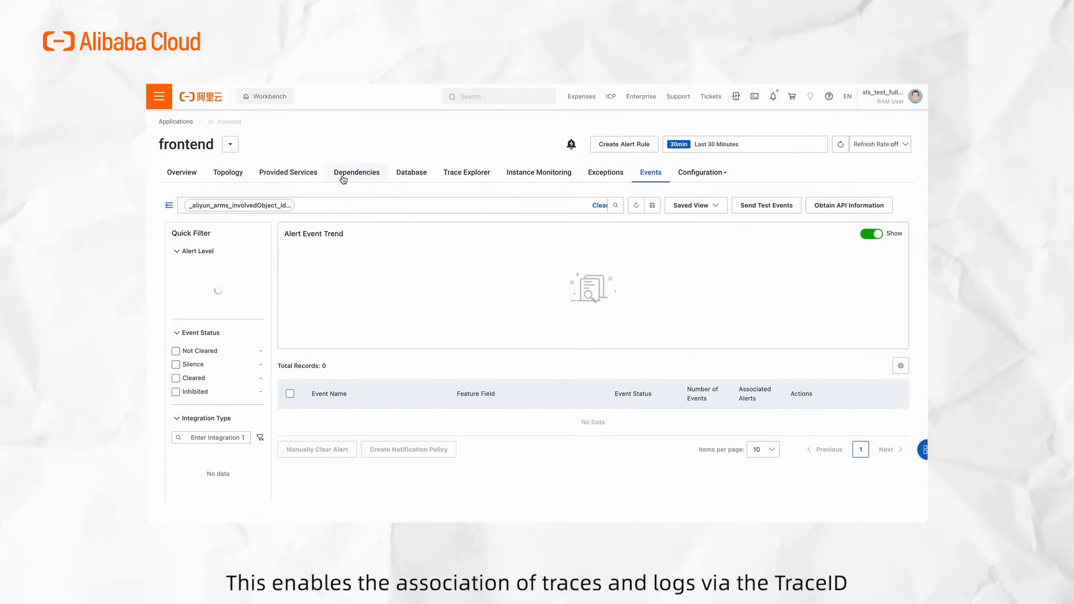
pyautogui.click(356, 171)
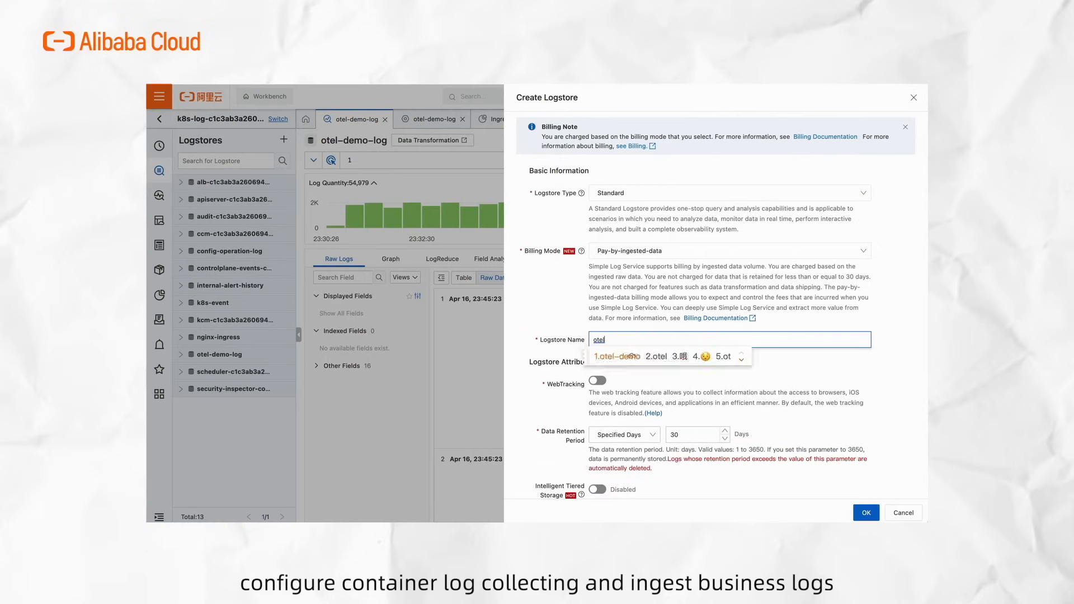
# Create logstore otel-demo-logs-new and save its container field index configuration
pyautogui.write('otel-demo-logs-new')
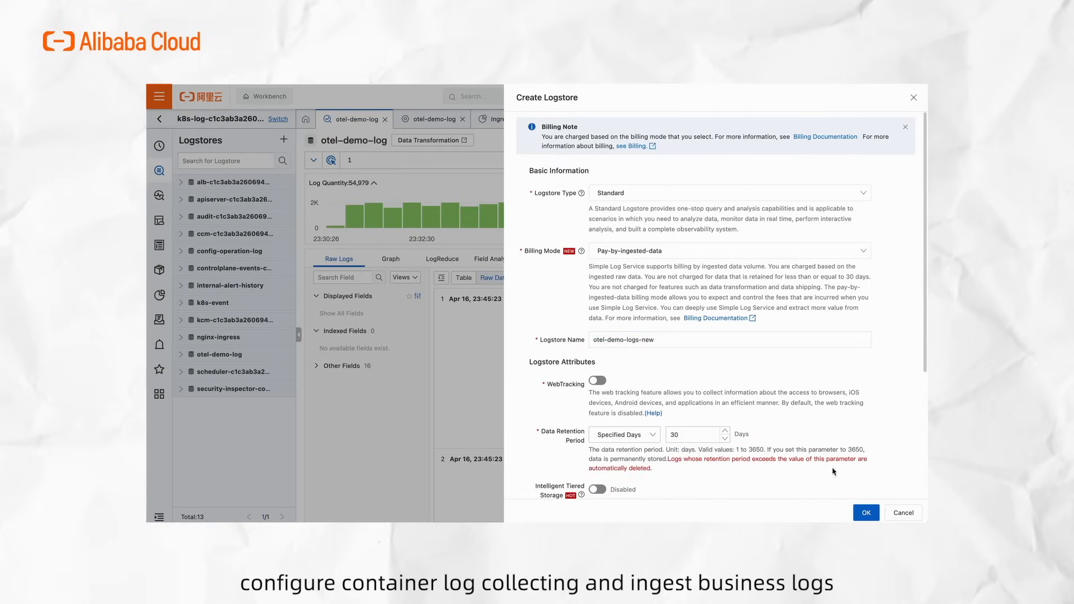
pyautogui.click(865, 513)
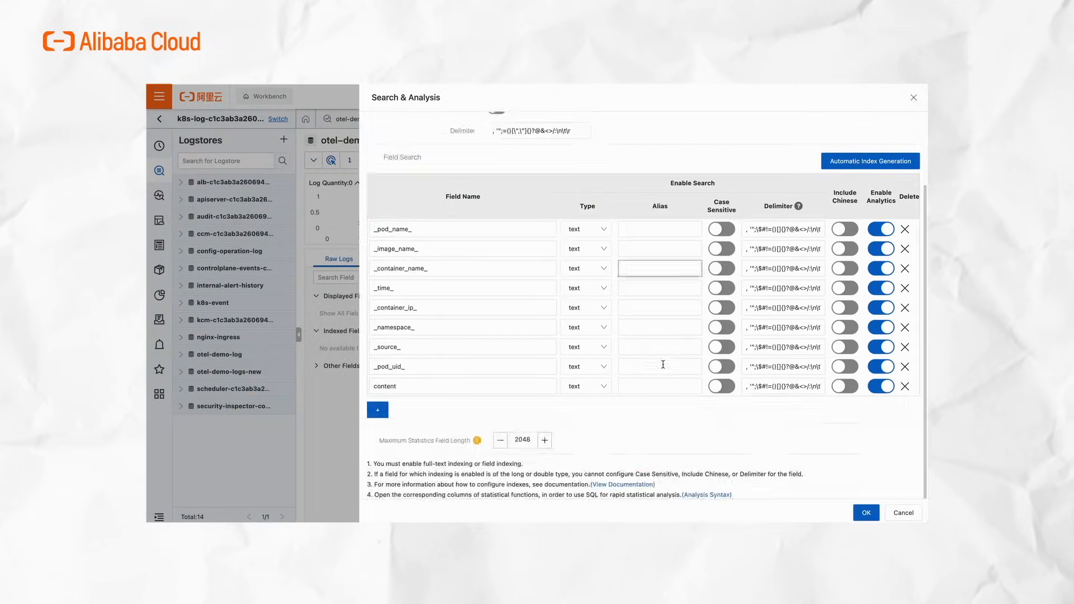
pyautogui.click(865, 512)
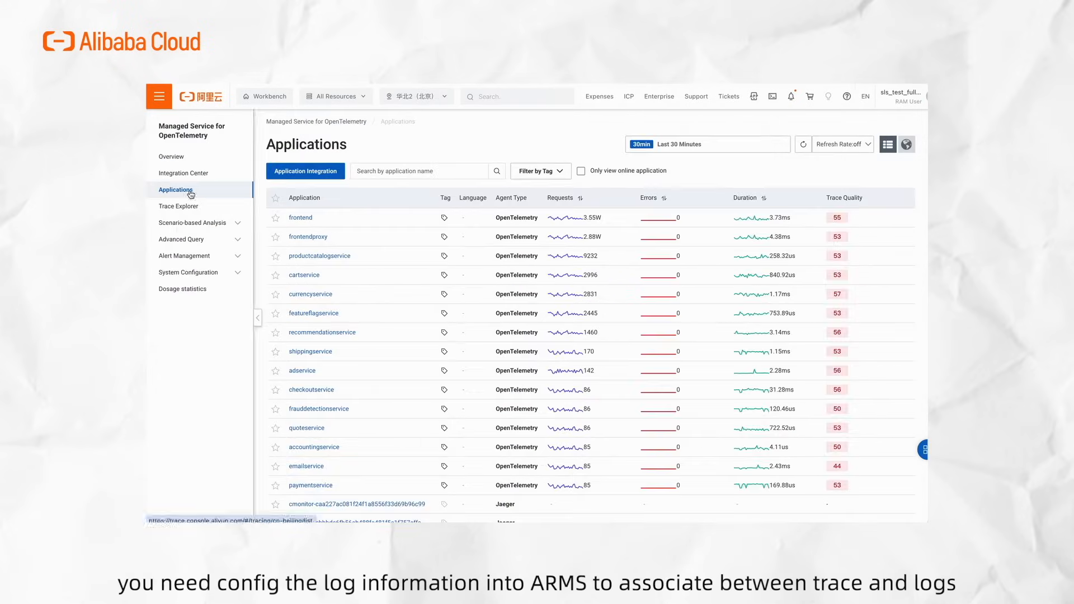
# Associate adservice with logstore otel-demo-logs-new in Log Association, then open Log Query
pyautogui.click(302, 370)
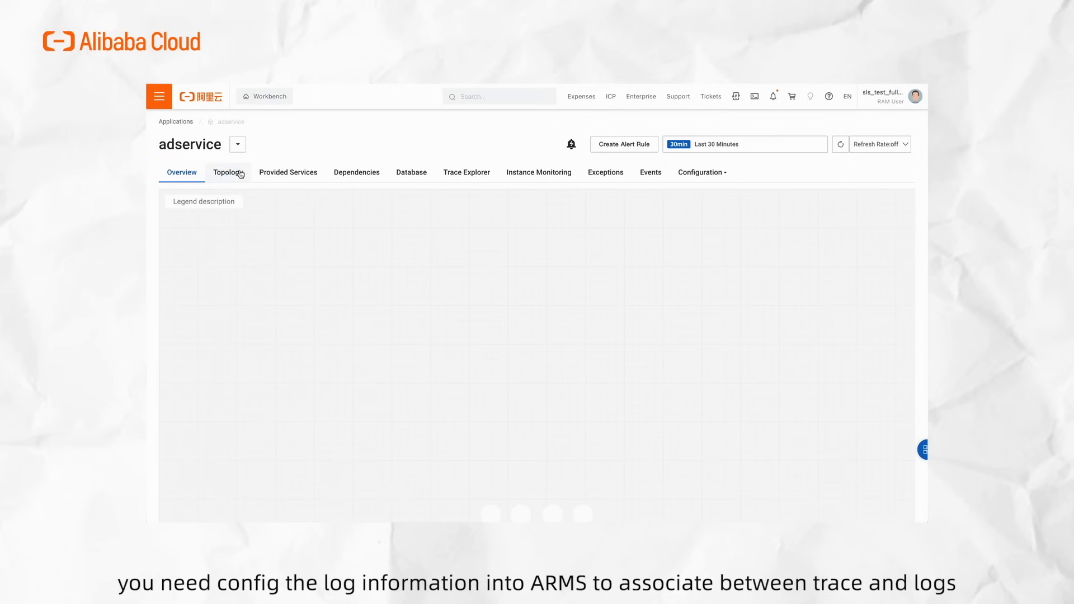
pyautogui.click(467, 172)
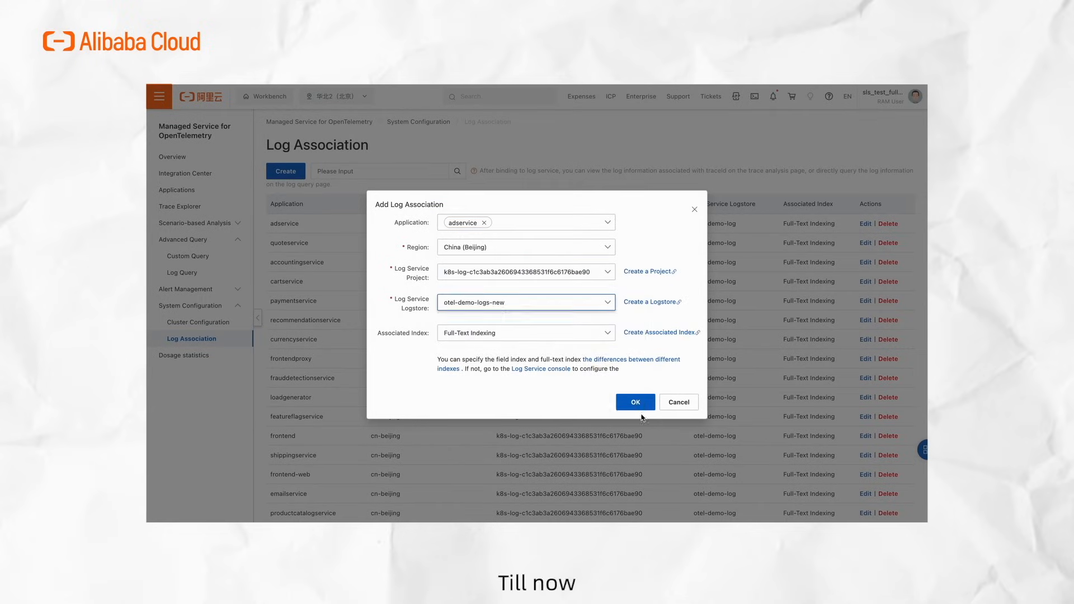
pyautogui.click(634, 402)
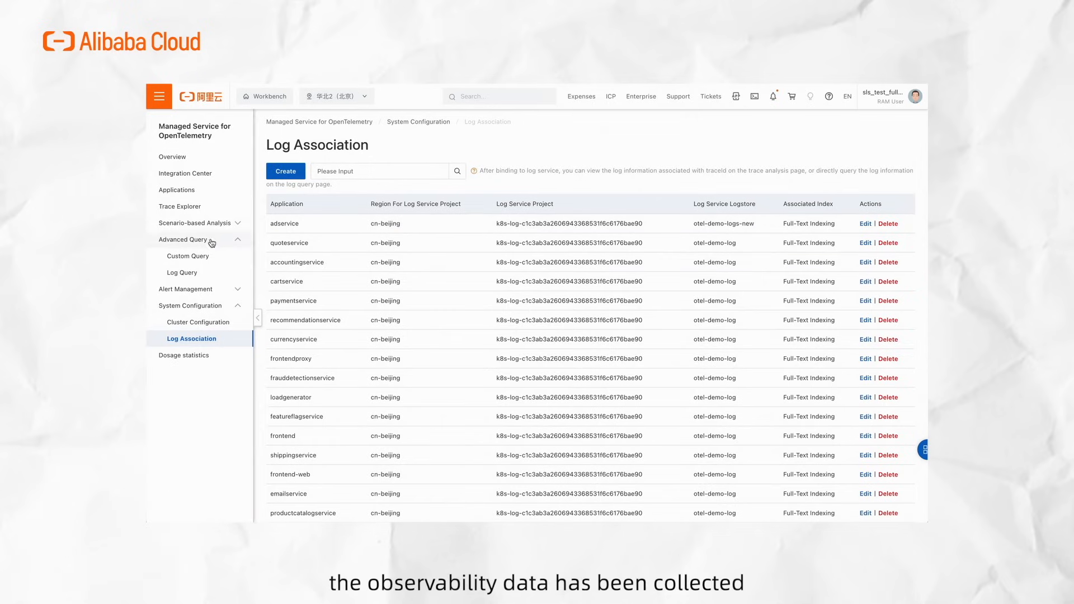
pyautogui.click(183, 272)
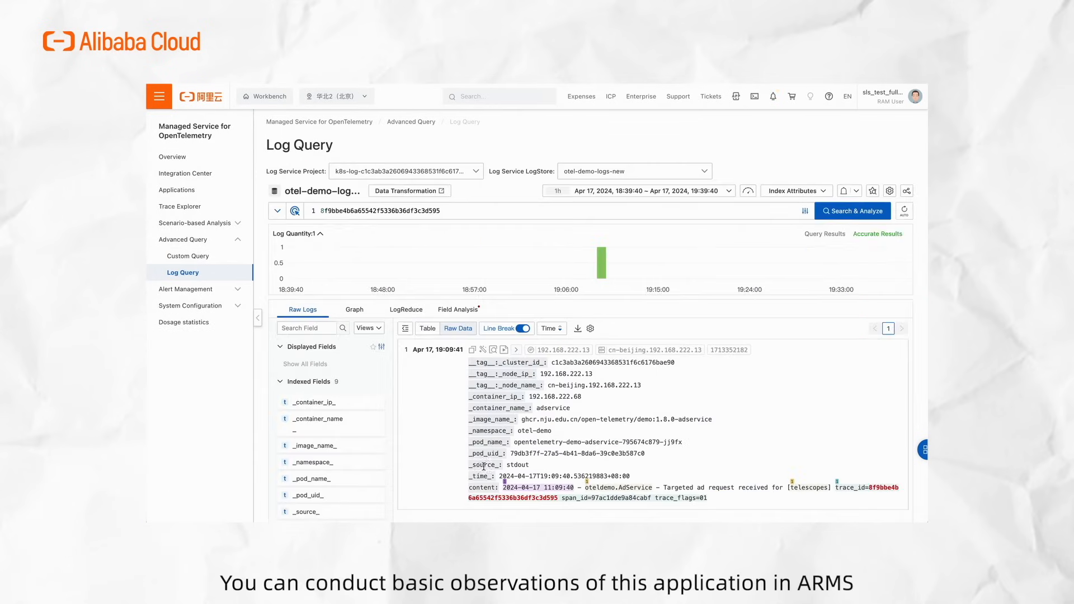